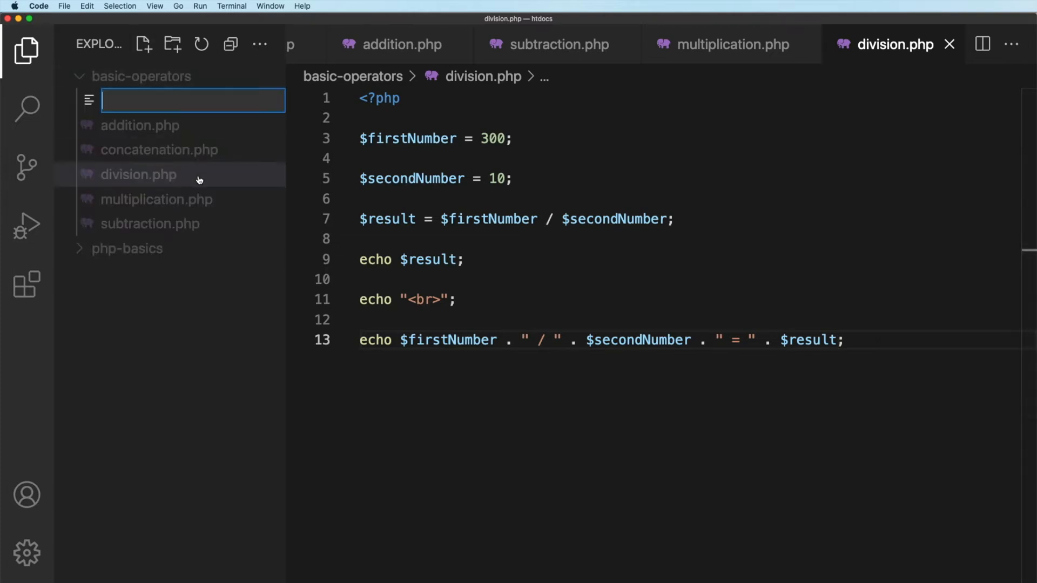
Step: Create modulus.php with a <?php tag, $firstNumber = 100 and $secondNumber = 12
type("modul")
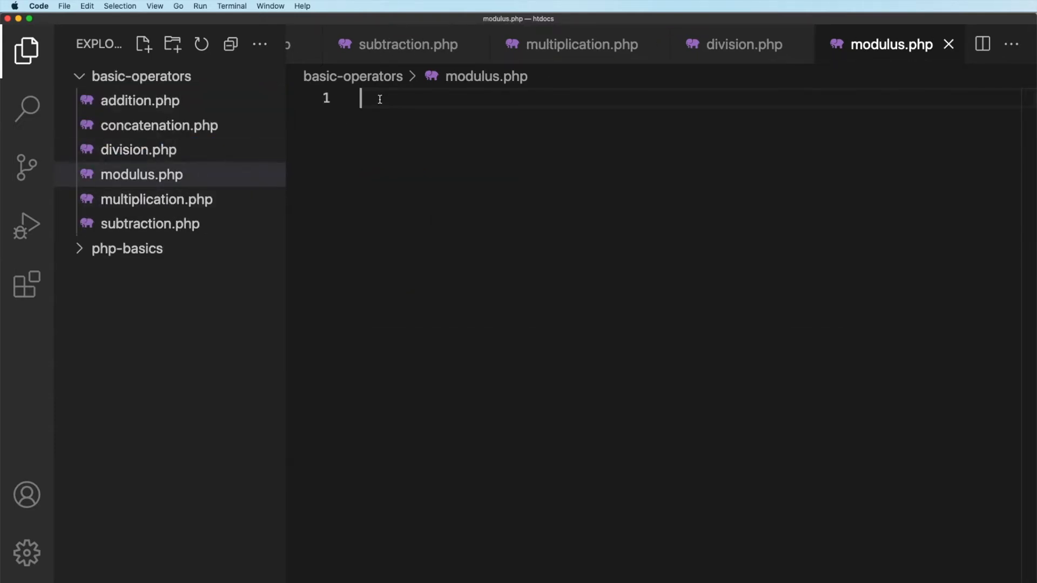
type("<?php")
type("$")
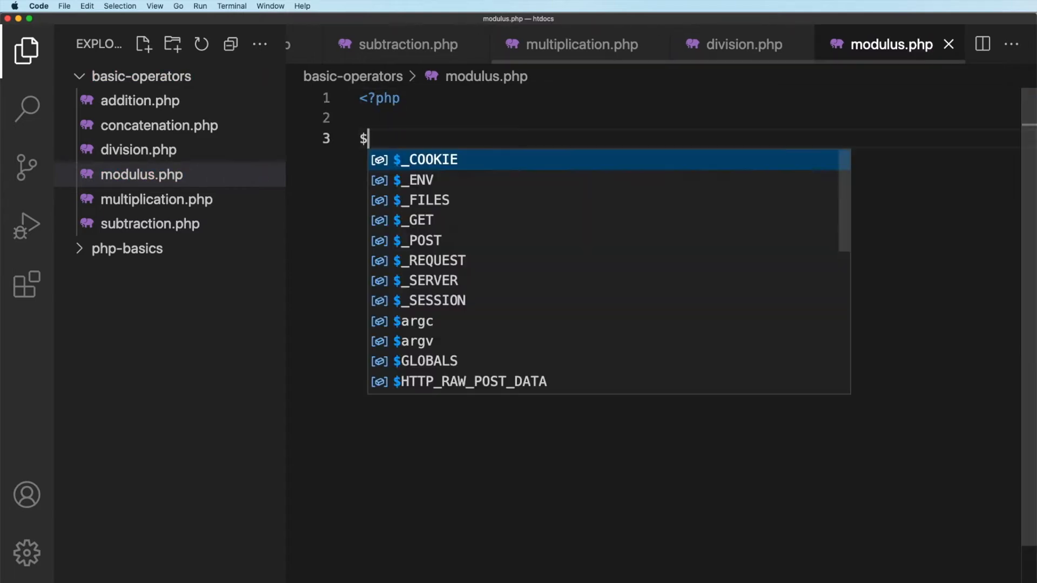
type("firs")
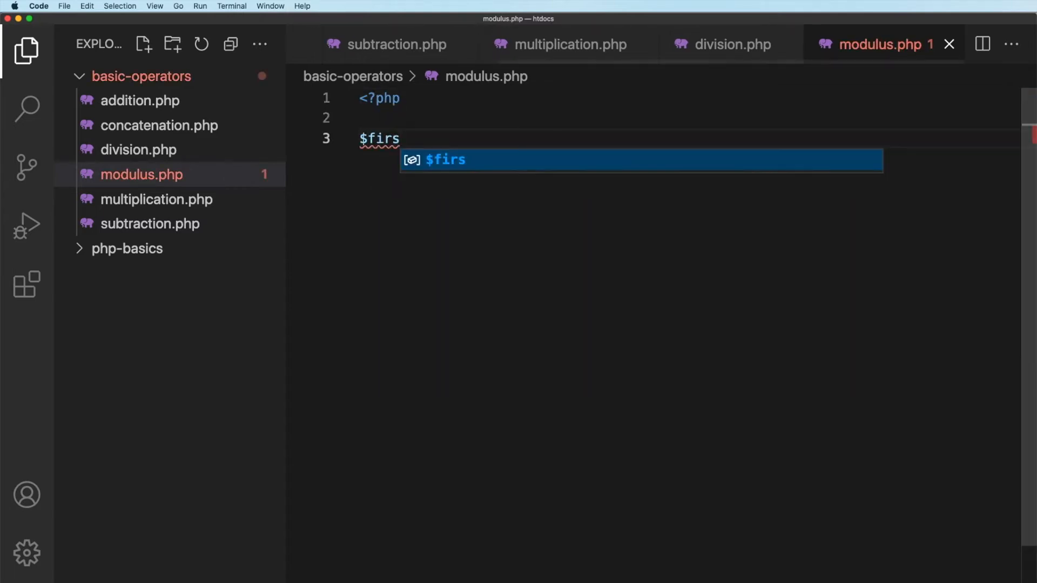
type("tNumber")
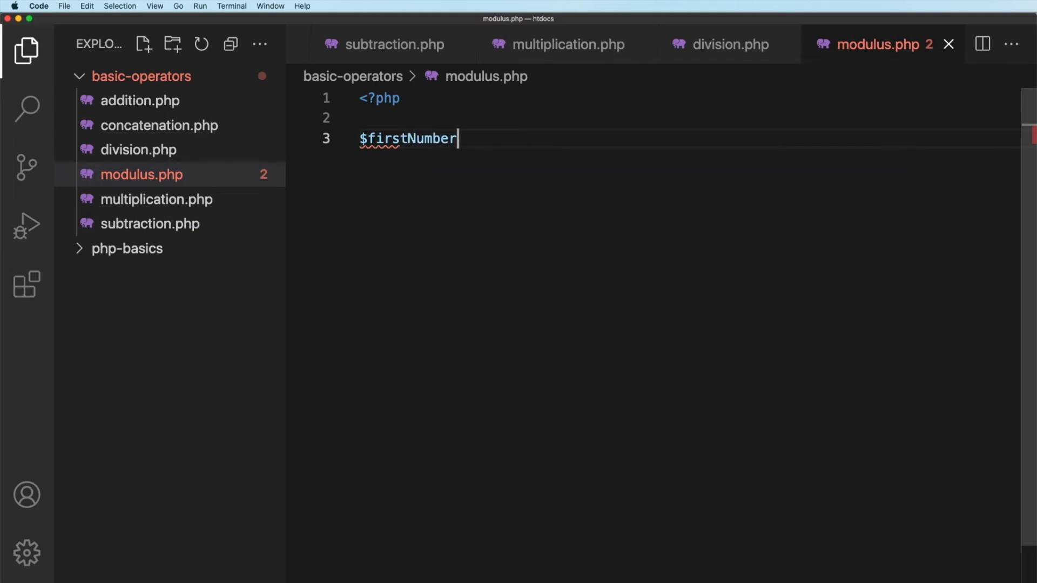
type("= 100;")
type("$sec")
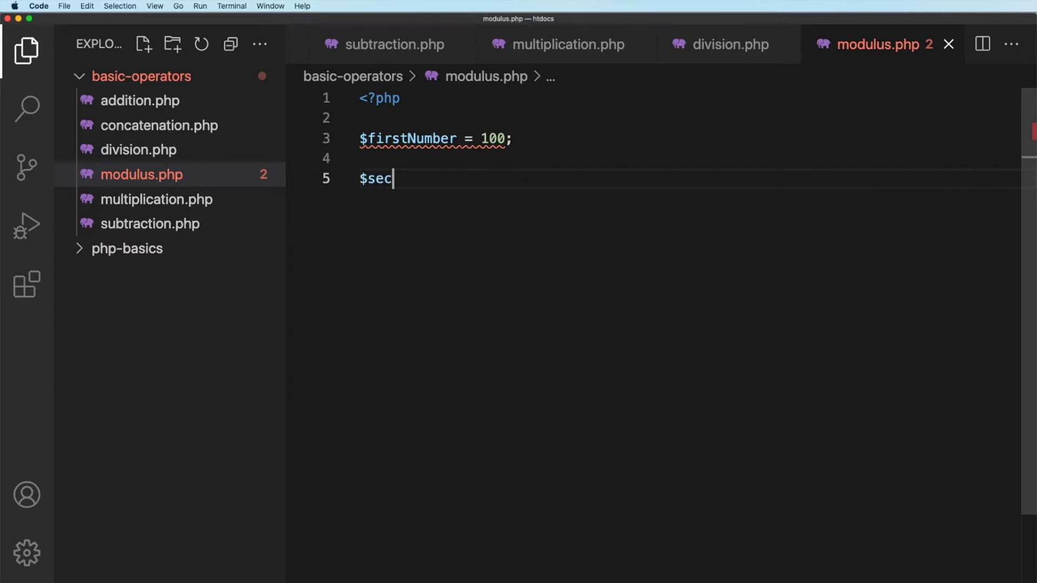
type("ondNu")
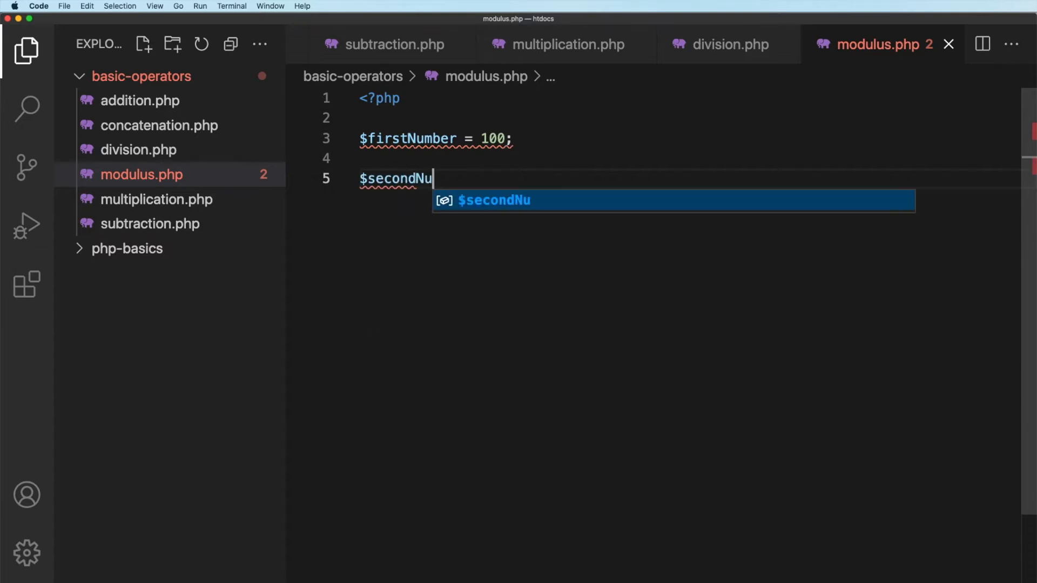
type("mber")
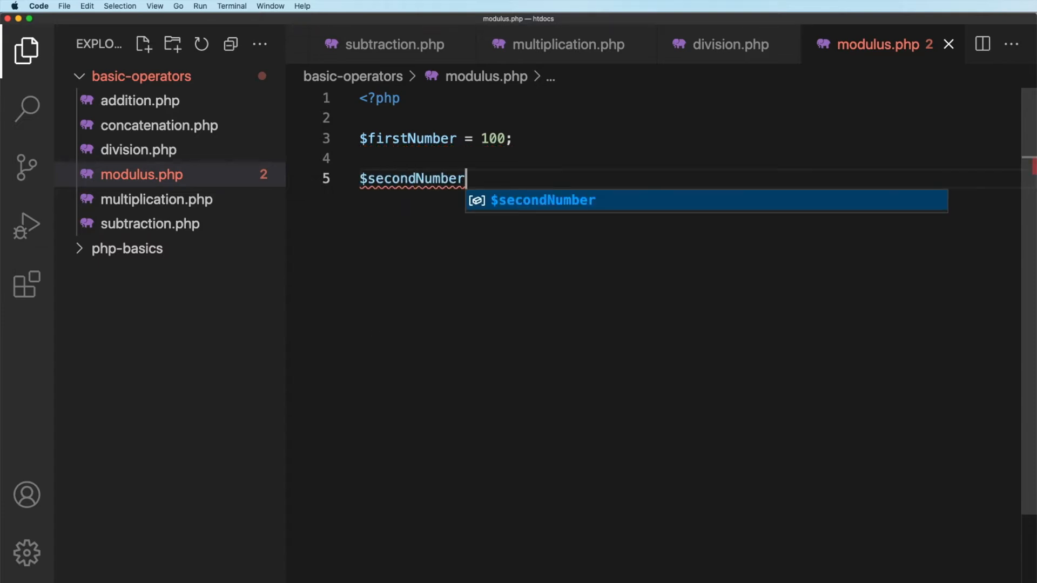
type("= 12;")
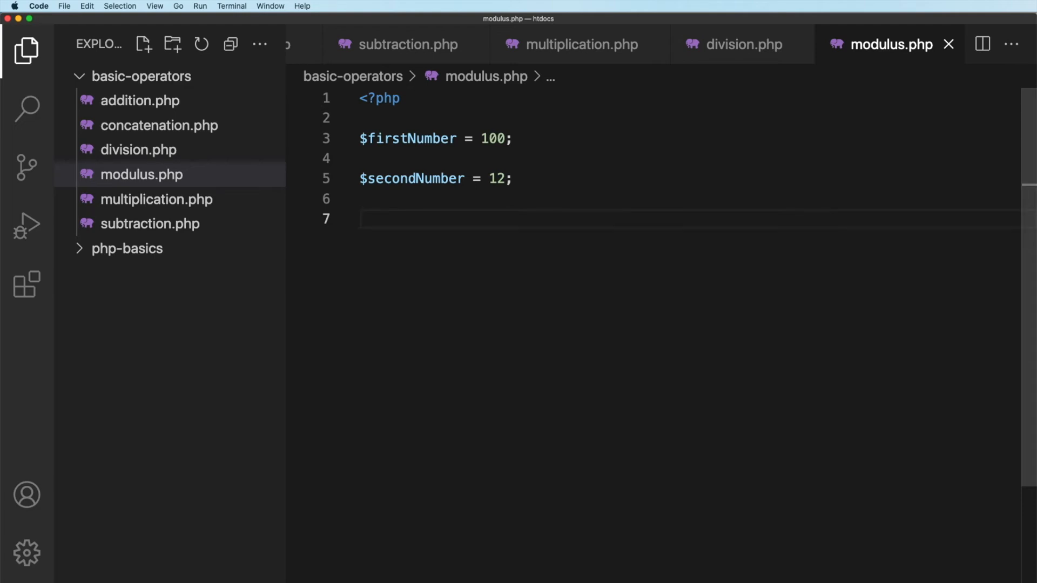
Step: Write $result = $firstNumber % $secondNumber on line 7, using autocomplete for both variable names
type("$")
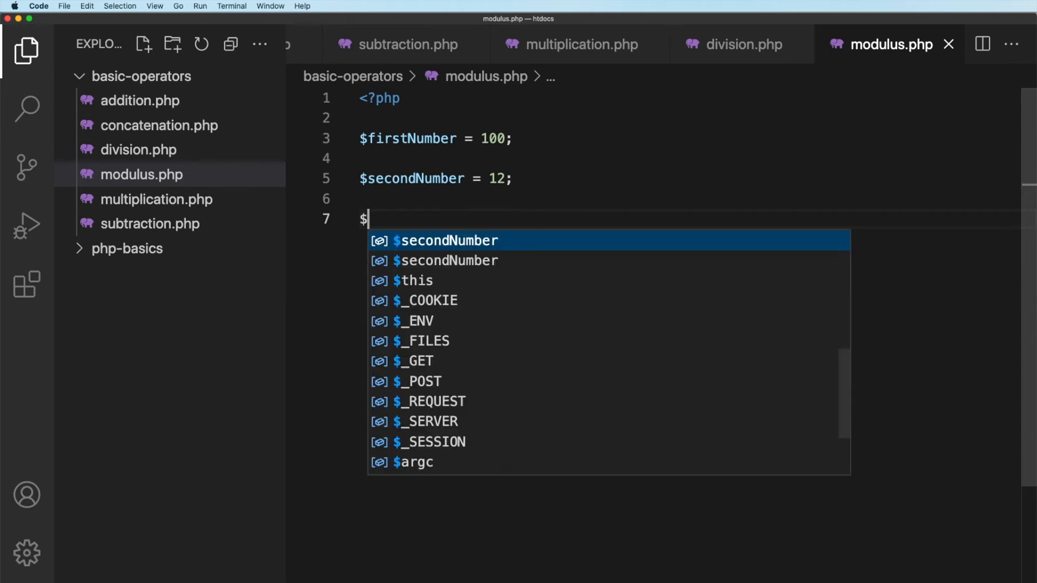
type("result =")
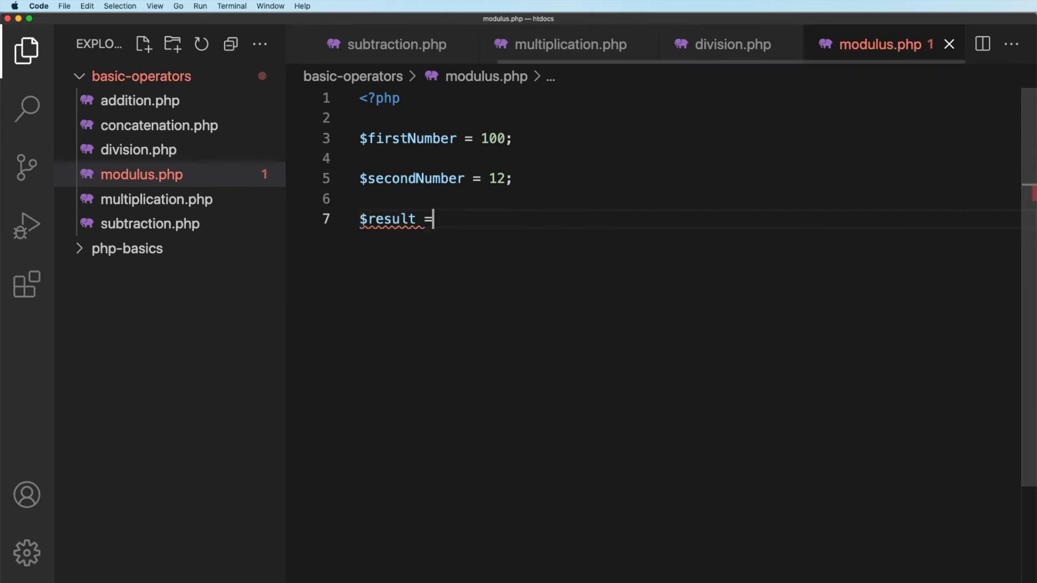
type("$fir")
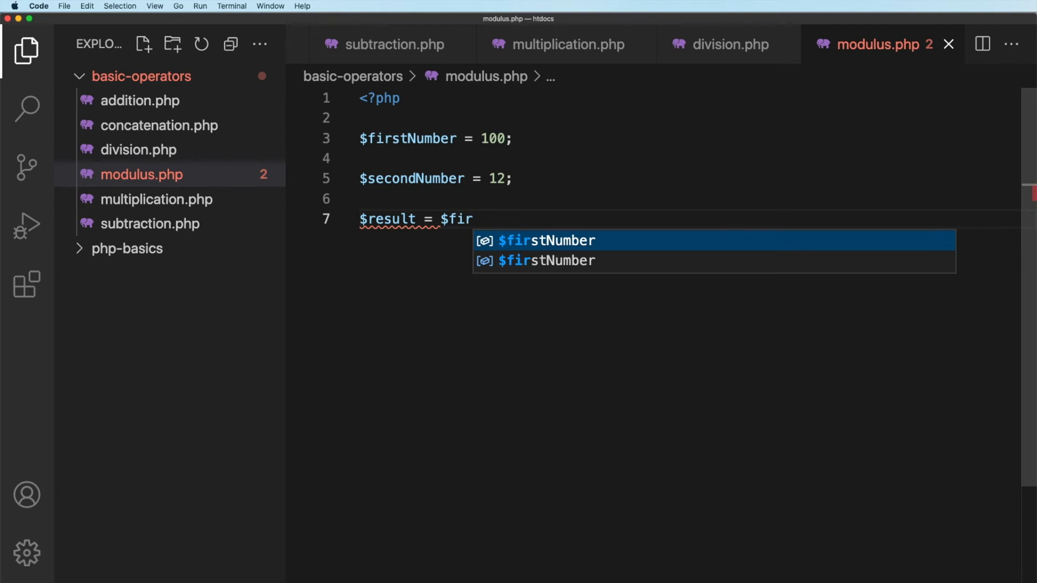
key("Tab")
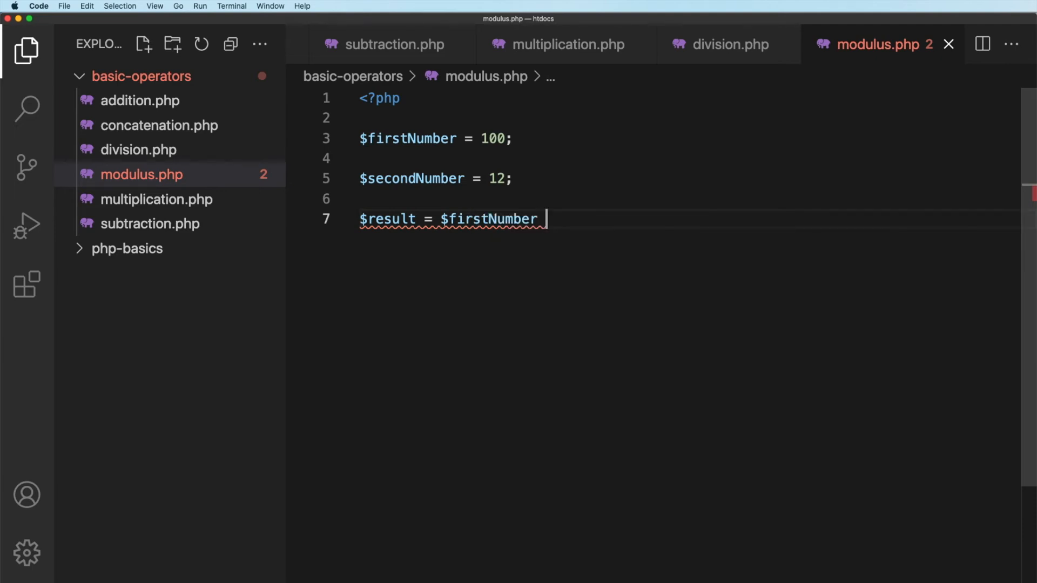
type("%")
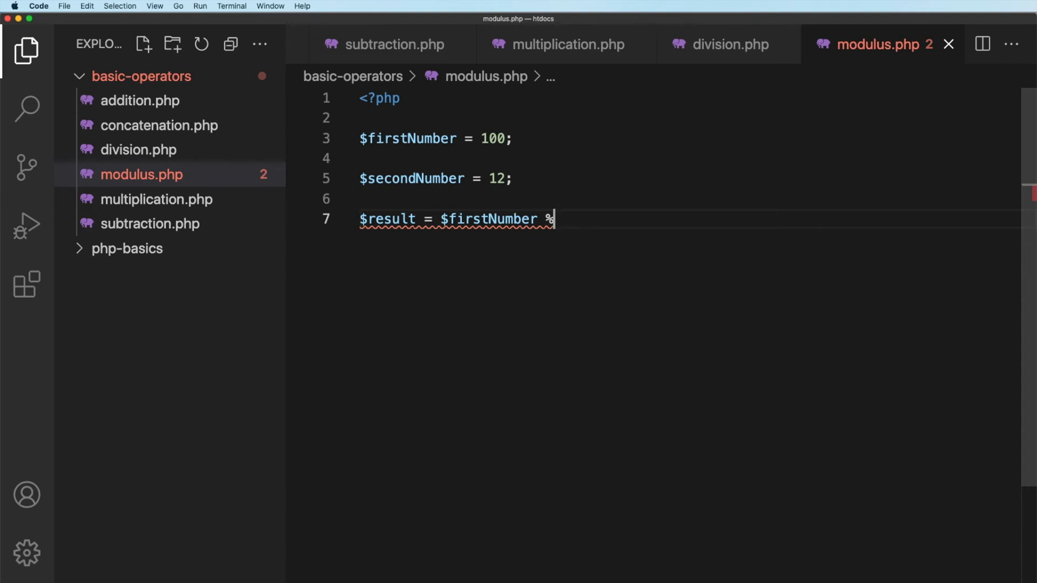
type("$s")
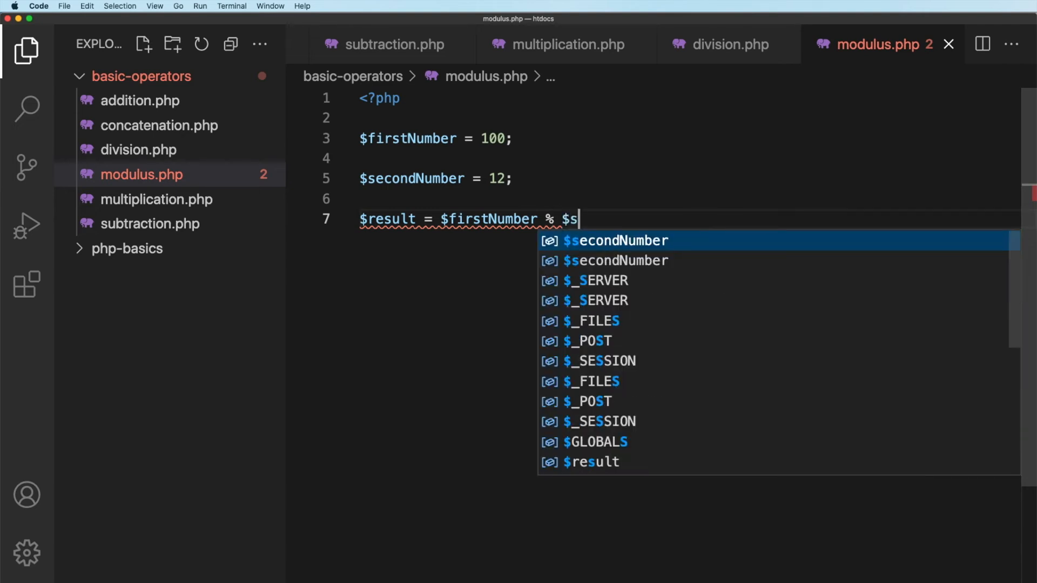
key("Tab")
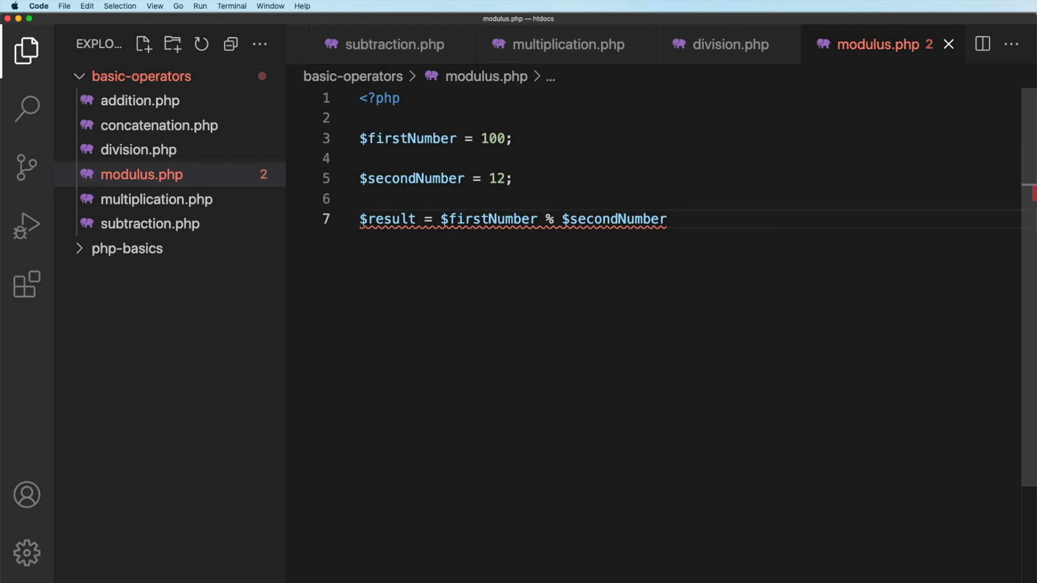
Step: End the $result line with a semicolon and open modulus.php from Chrome's basic-operators listing
type(";")
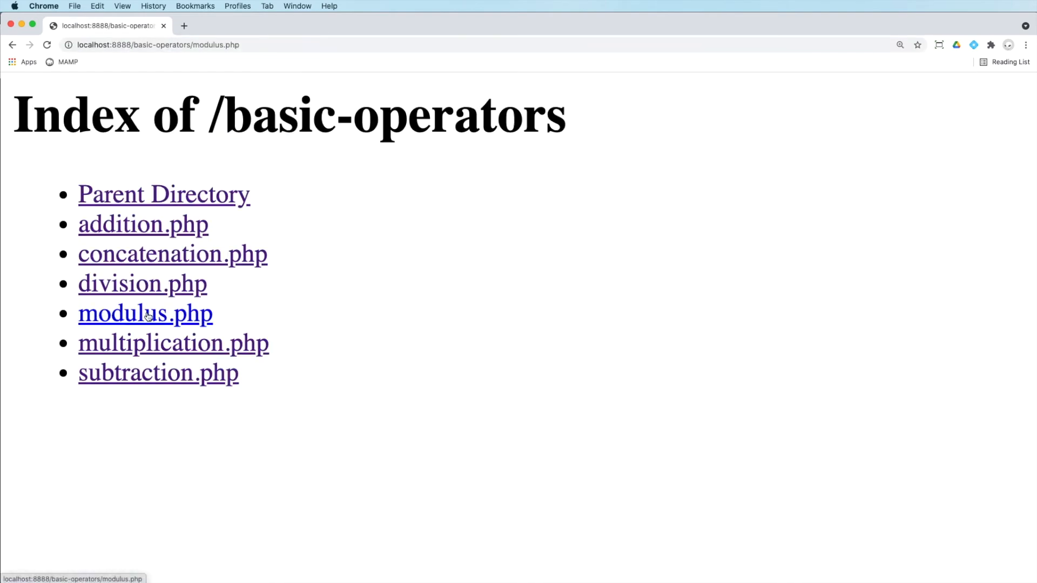
left_click(145, 314)
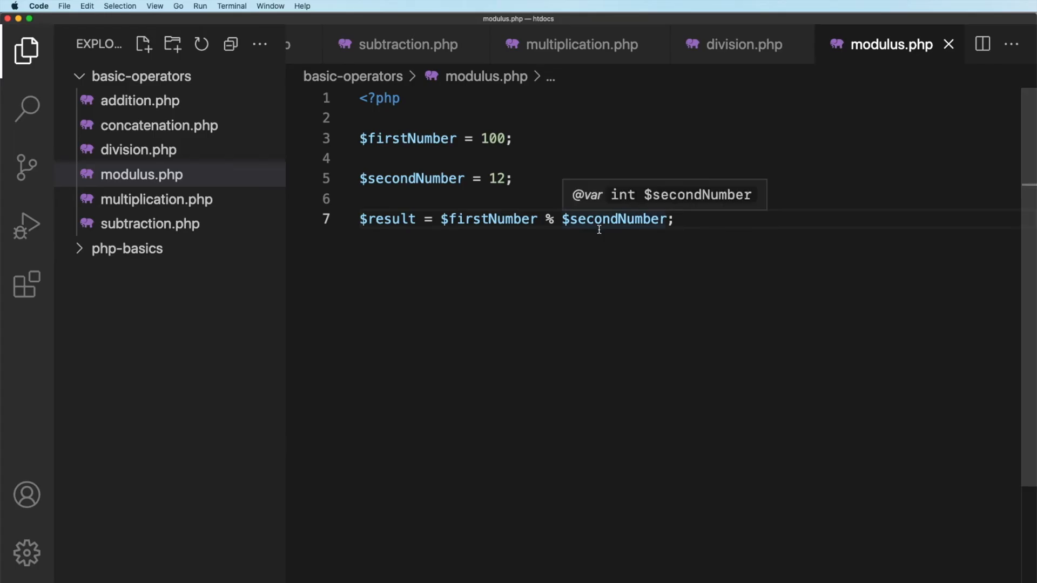
Step: Start an echo $result statement on a new line after the calculation
key("Enter")
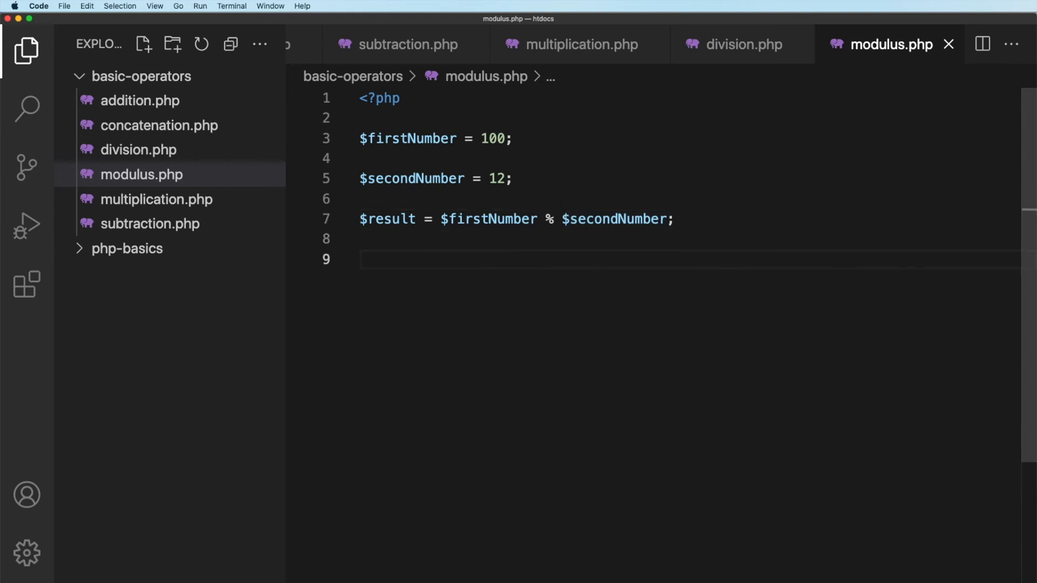
type("echo $re")
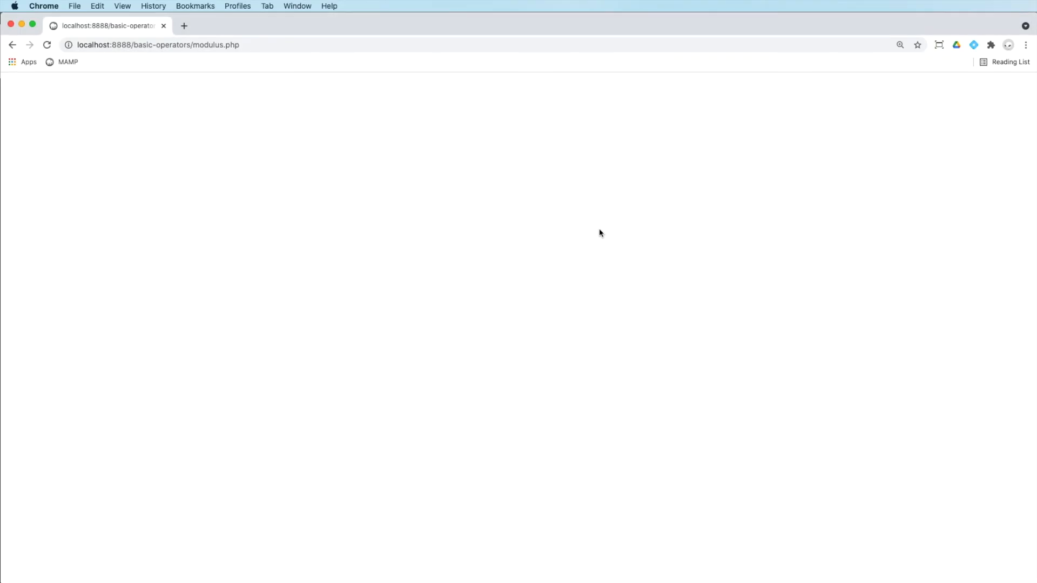
Step: Bring up the modulus.php page in Chrome, which still shows a blank page
left_click(48, 44)
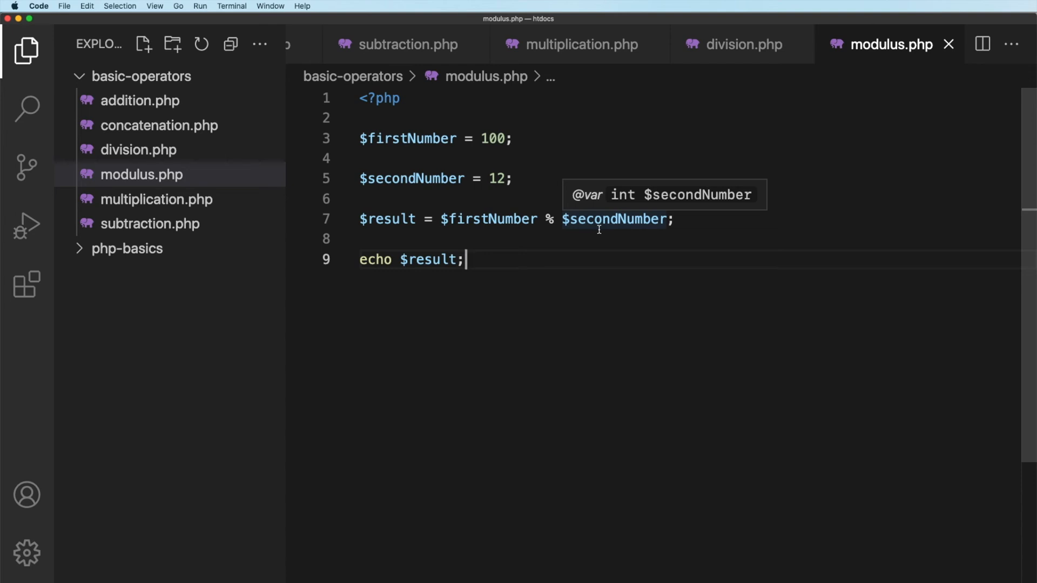
mouse_move(597, 165)
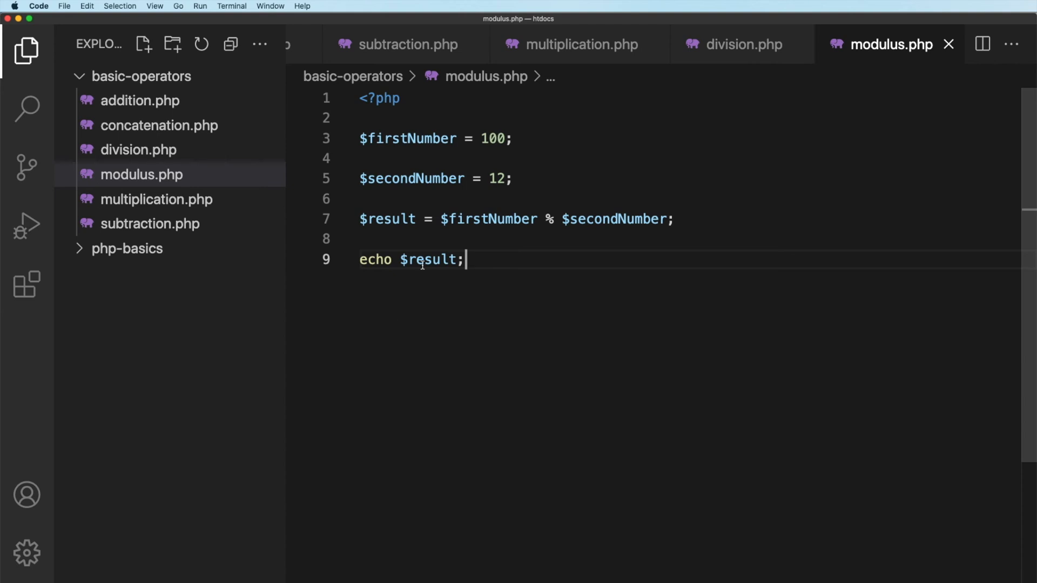
mouse_move(434, 345)
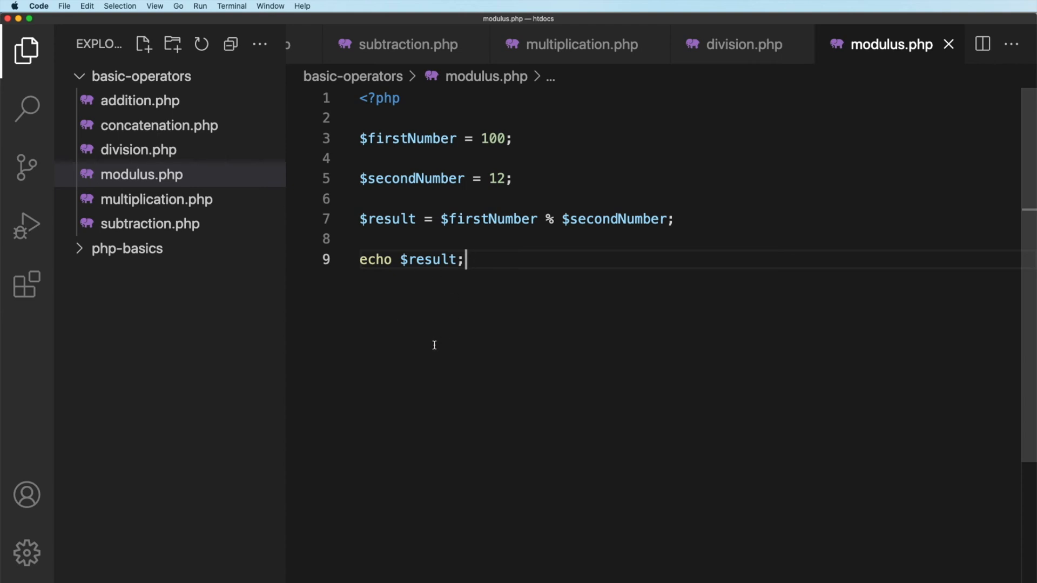